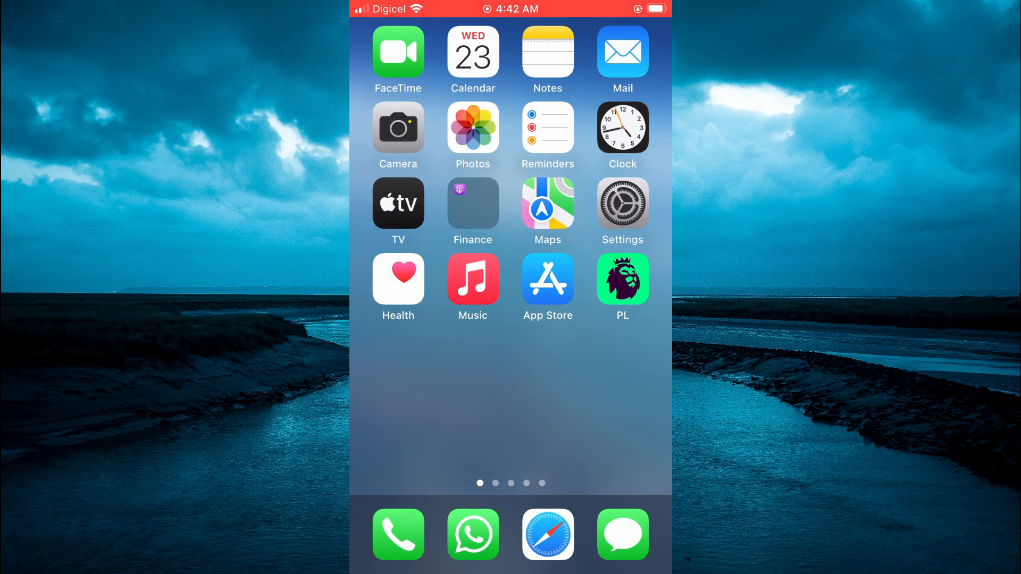
Launch Settings from the Home Screen and scroll down to the General section.
left_click(621, 203)
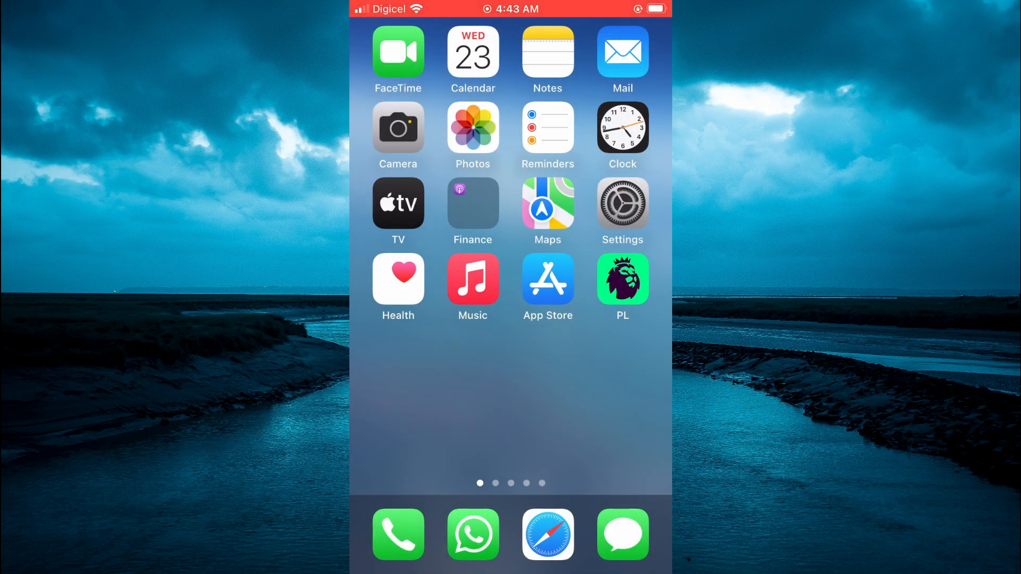
left_click(621, 202)
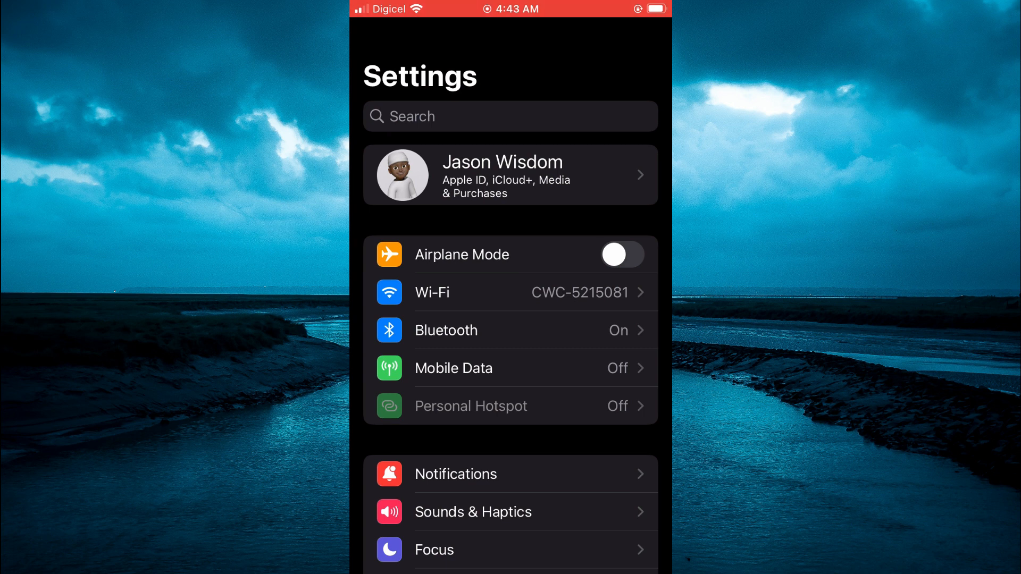
scroll("down", 3)
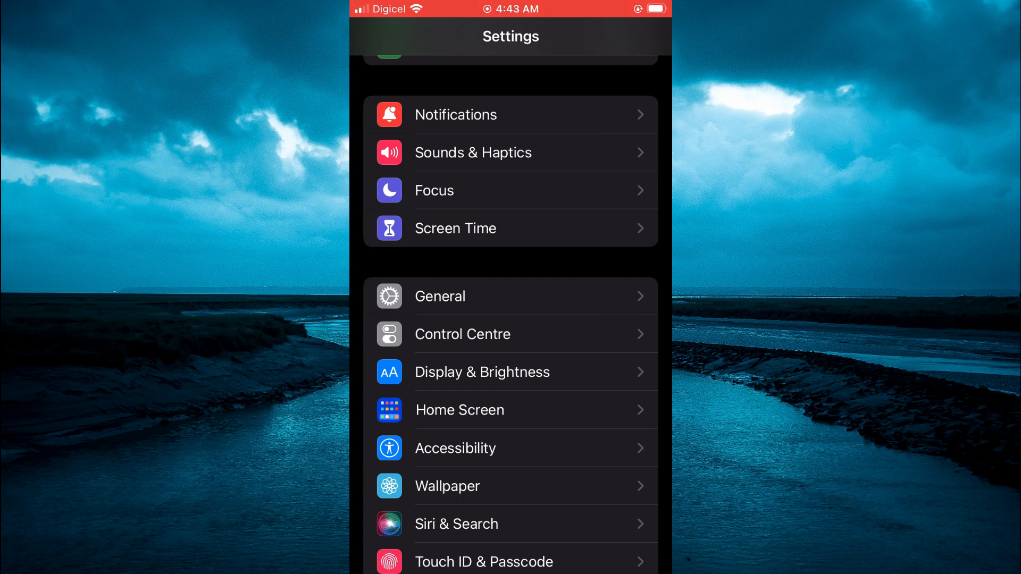
Open General, showing About, Software Update, AirDrop and iPhone Storage.
left_click(439, 296)
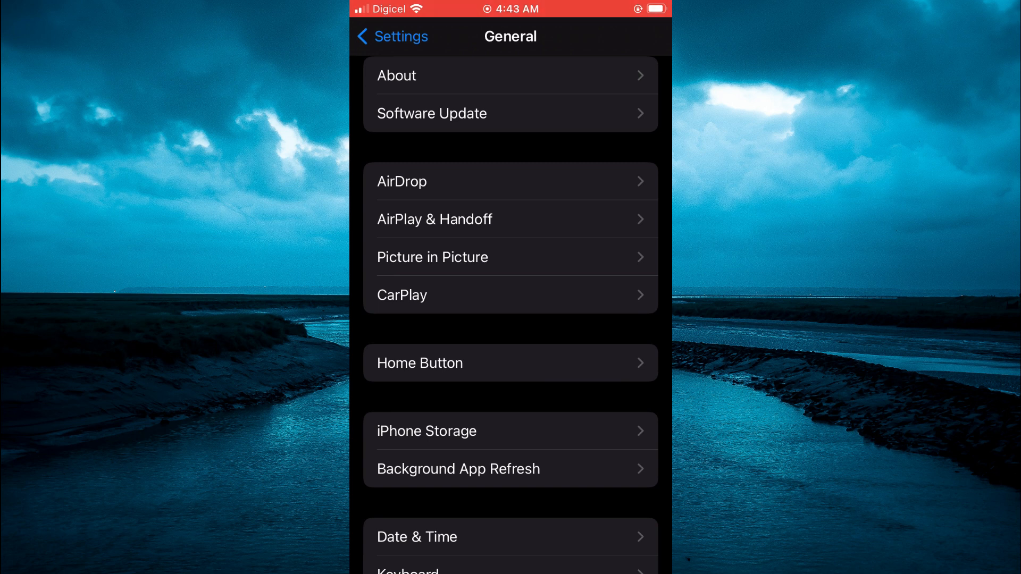
Check per-app usage in iPhone Storage (49.2 GB of 64 GB), then return to Settings.
left_click(509, 430)
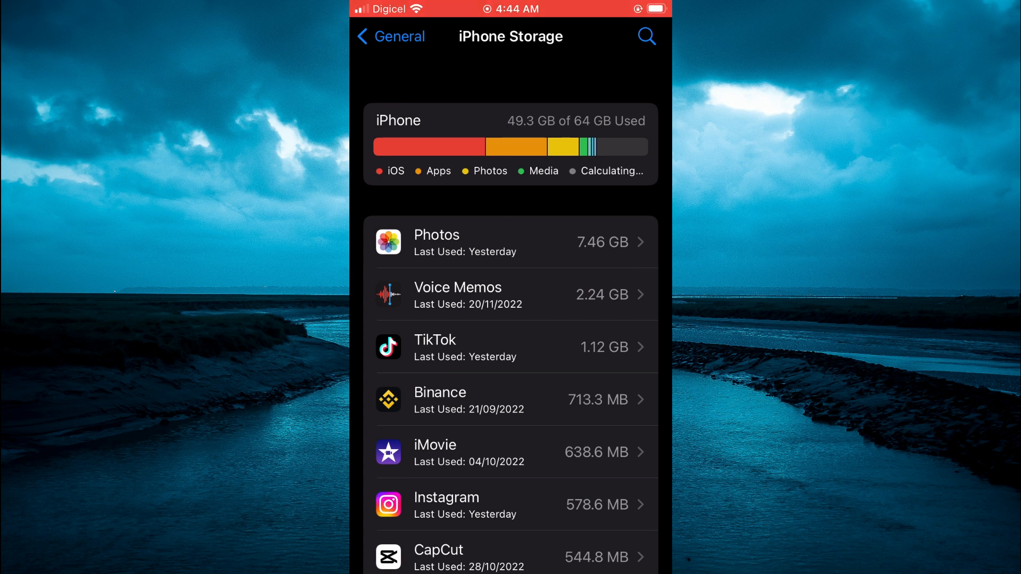
left_click(511, 504)
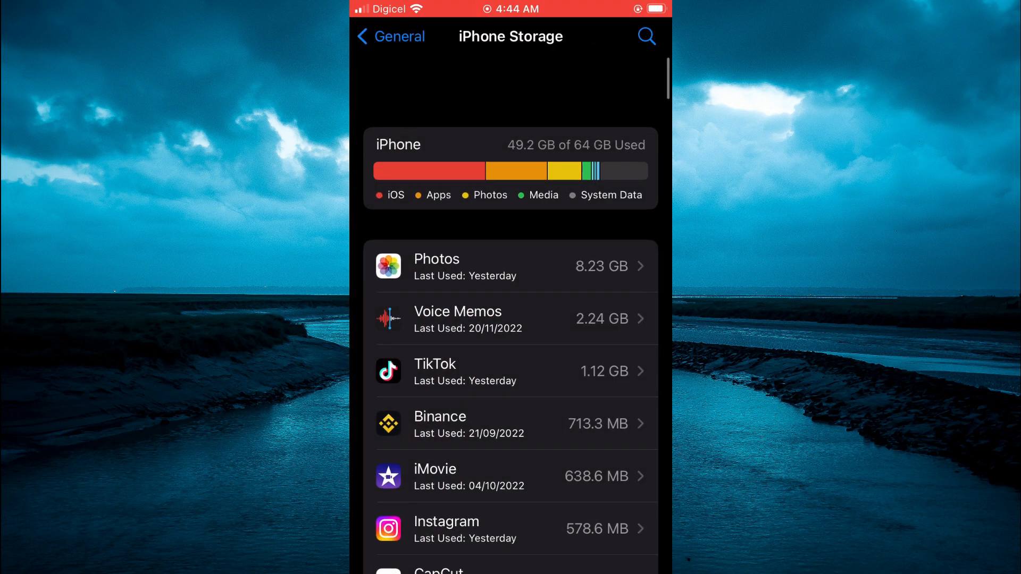
left_click(389, 36)
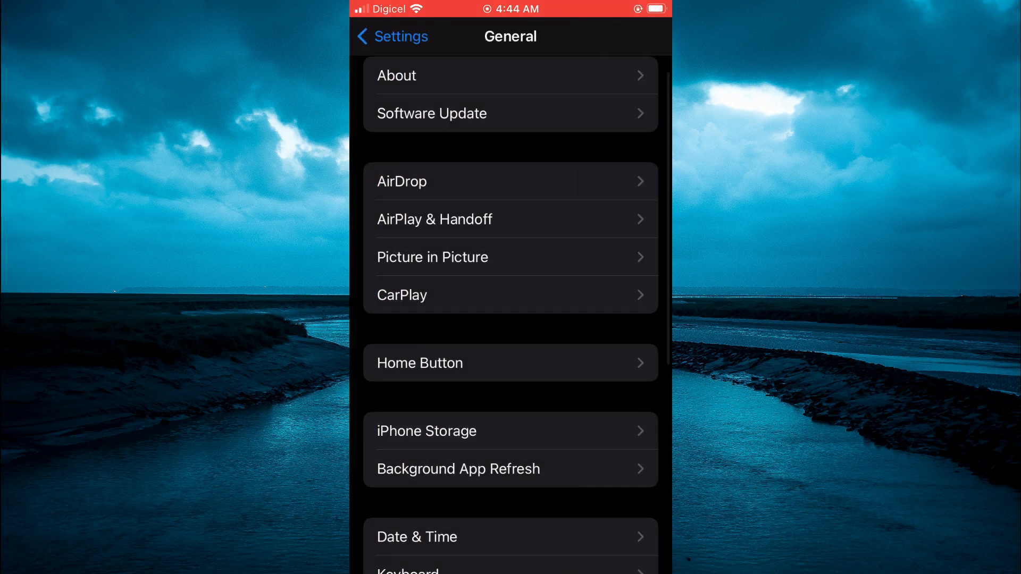
left_click(391, 35)
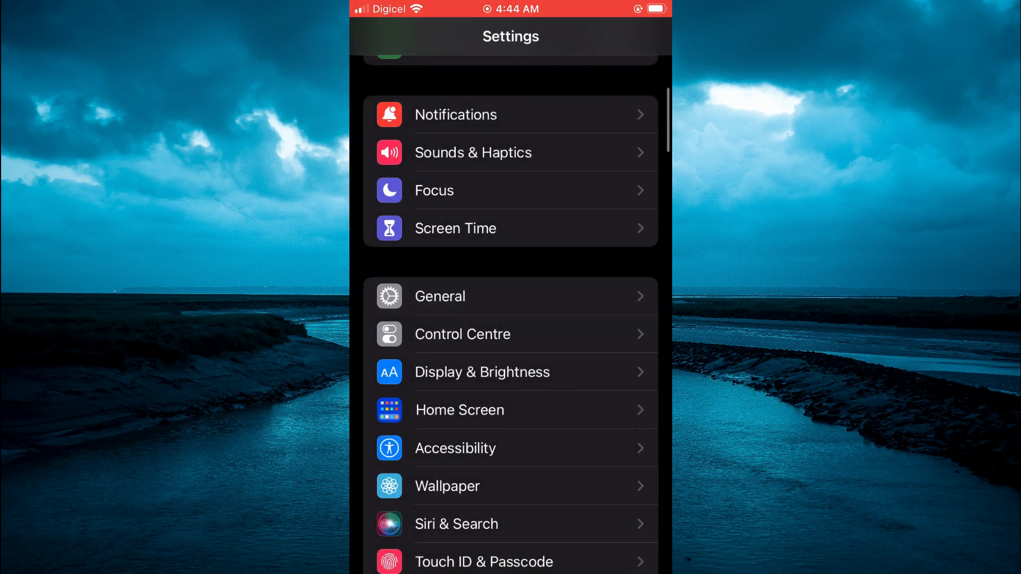